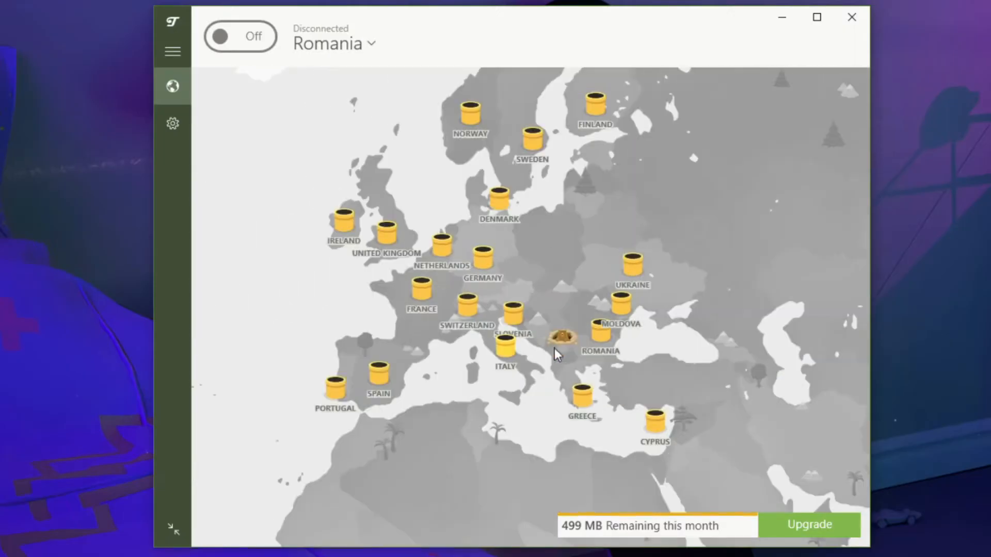
mouse_move(582, 299)
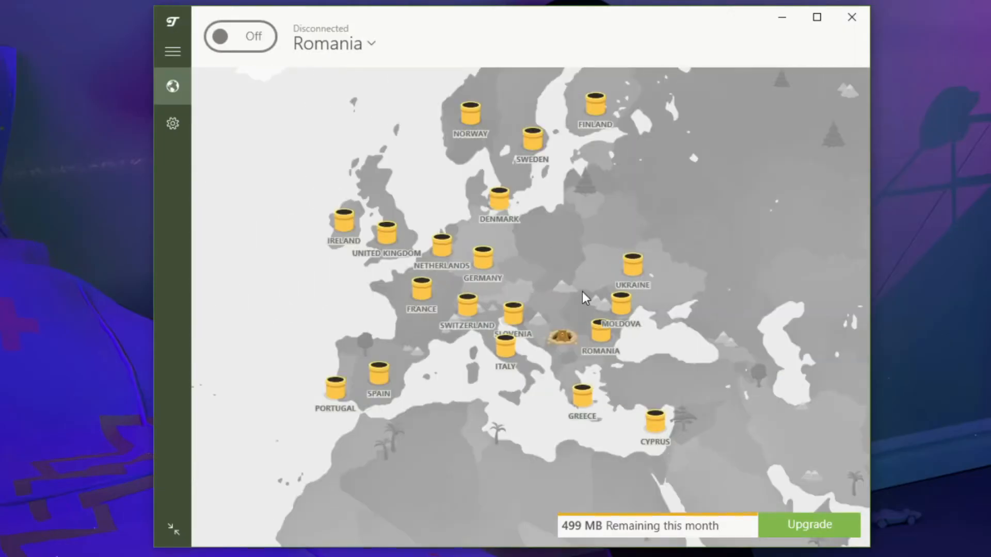
mouse_move(319, 323)
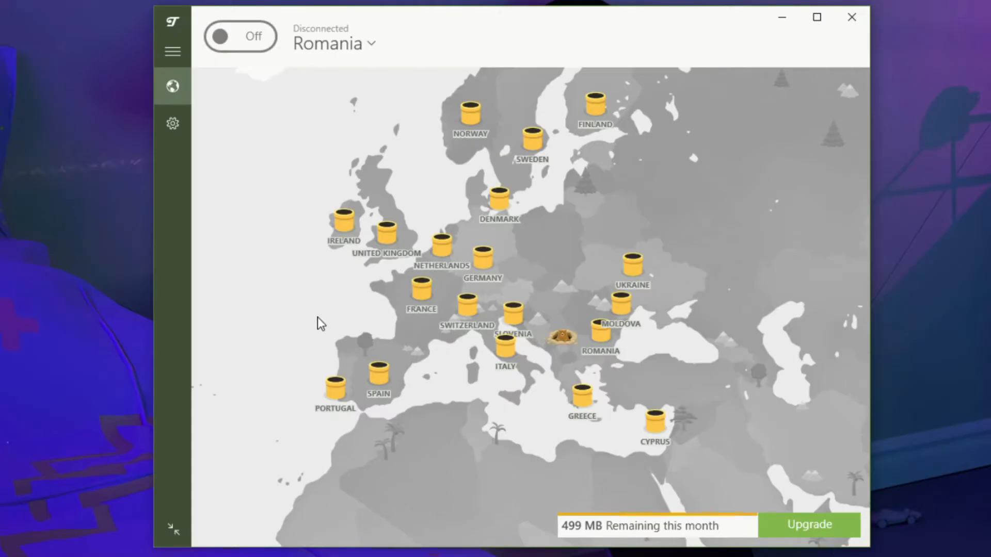
mouse_move(499, 202)
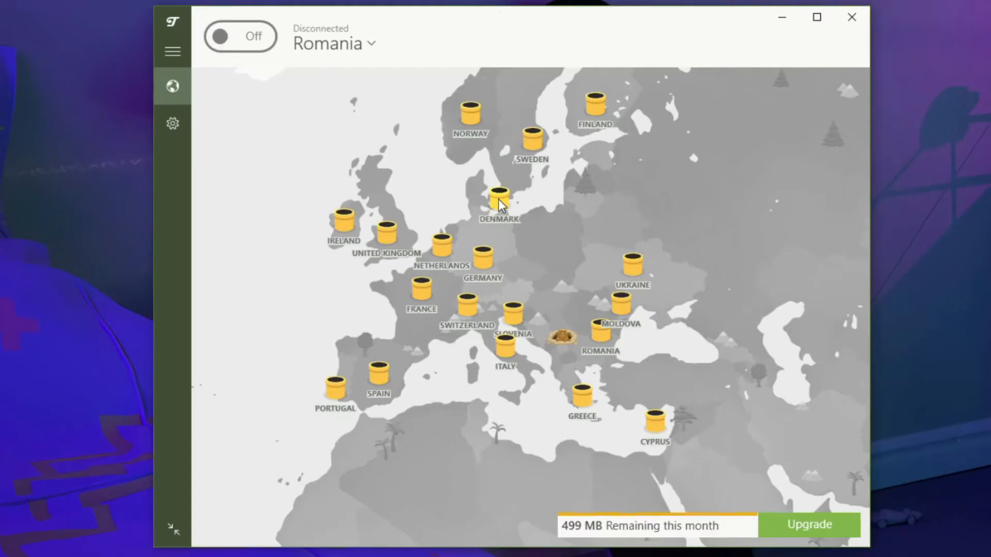
- Connect to the Denmark server from the map, then disconnect
click(498, 199)
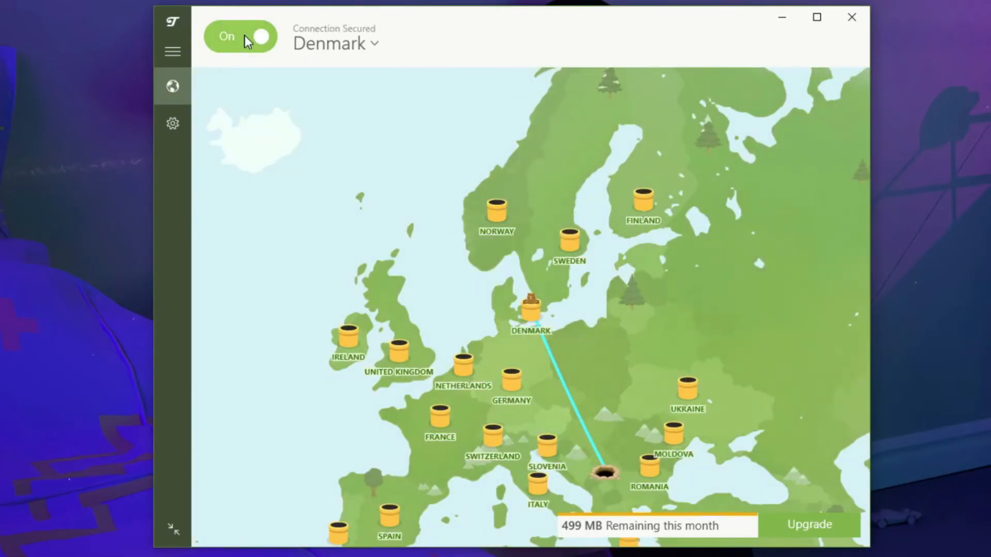
click(240, 36)
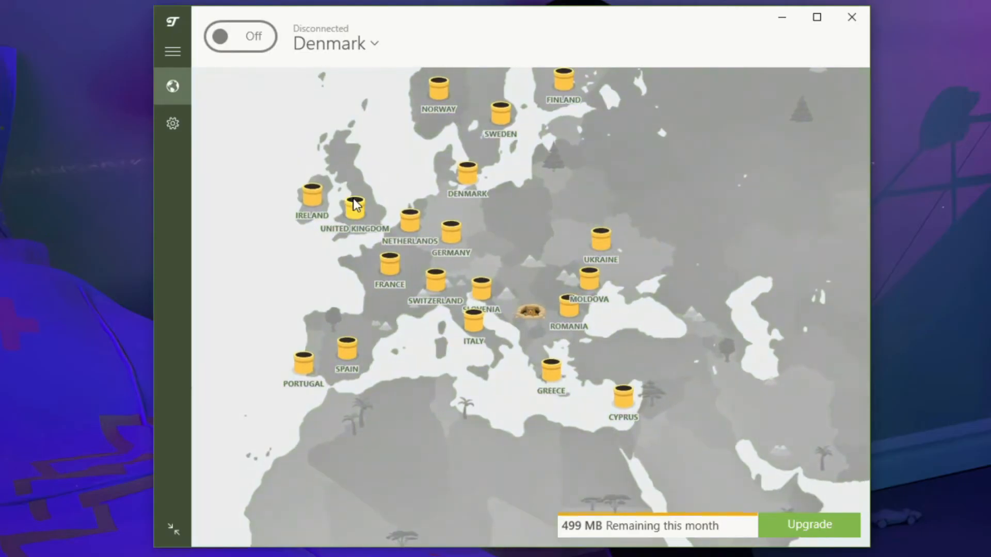
mouse_move(467, 171)
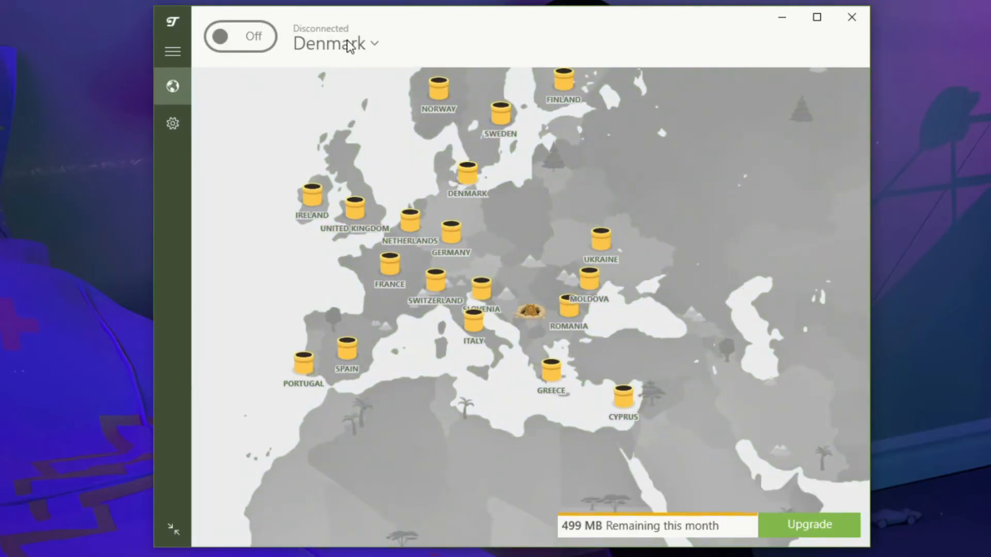
- Connect to Germany from the country list, then disconnect, leaving the rating prompt
click(331, 43)
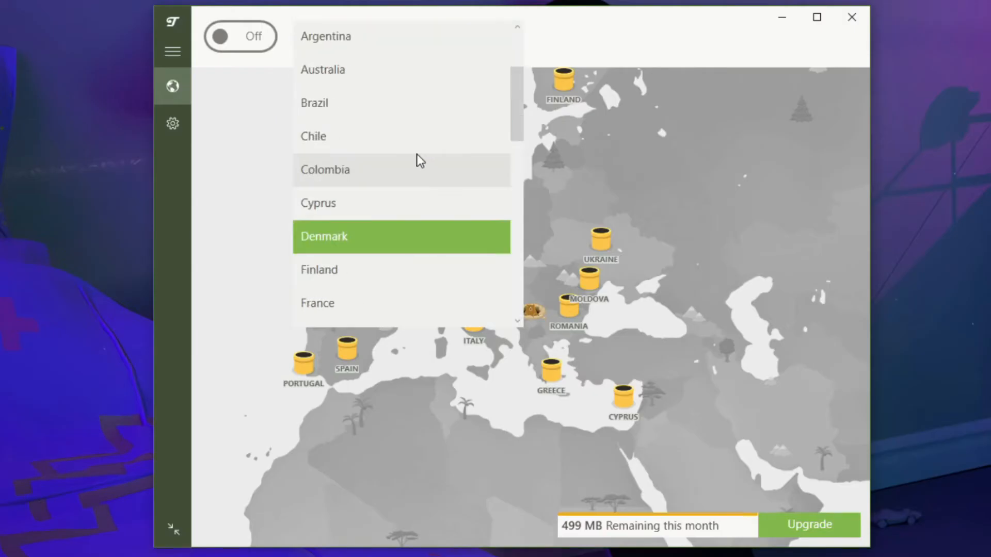
scroll(down, 3)
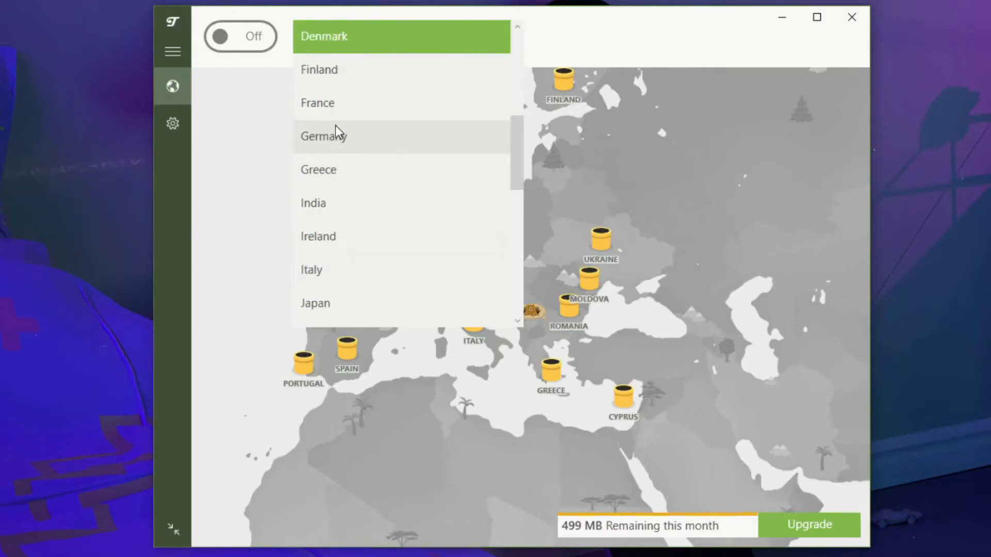
click(324, 135)
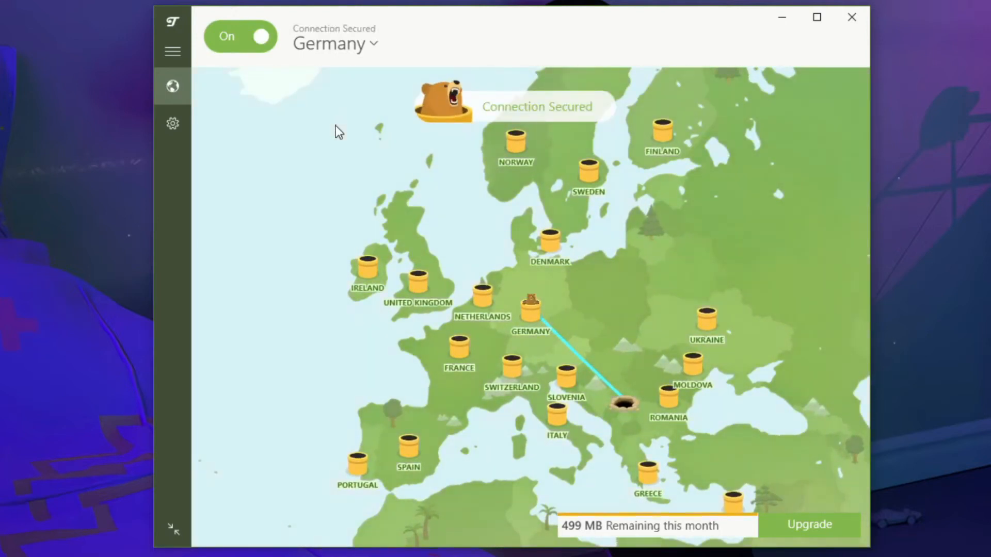
mouse_move(240, 24)
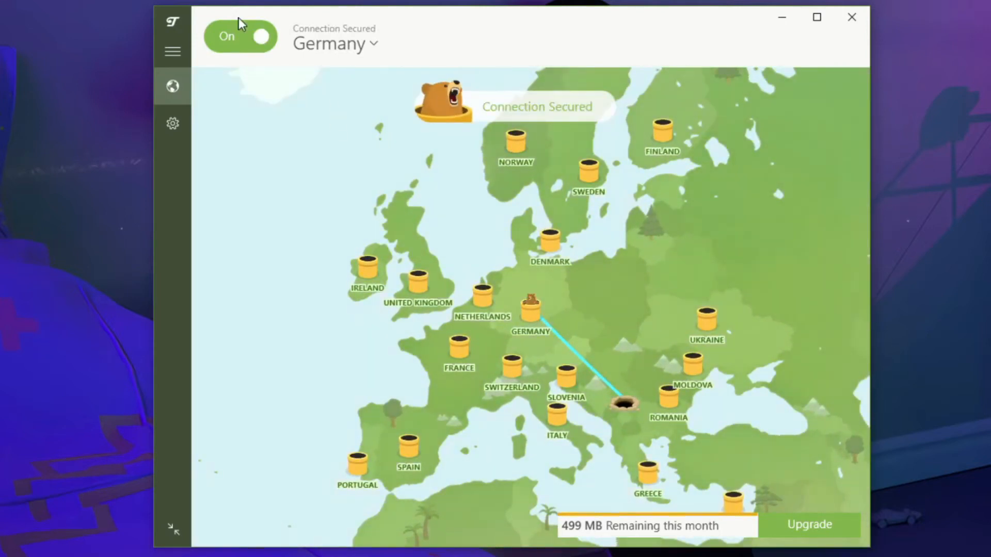
click(240, 36)
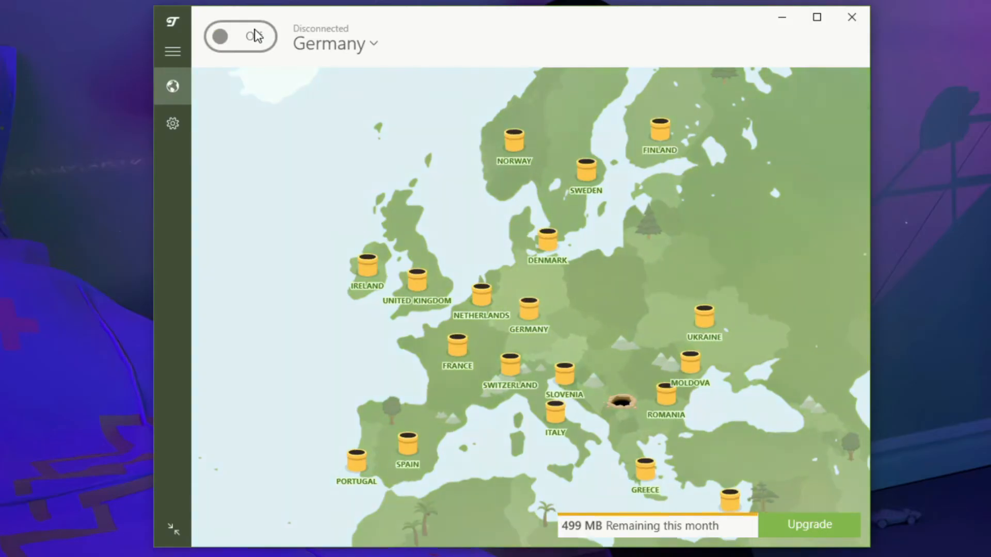
click(240, 36)
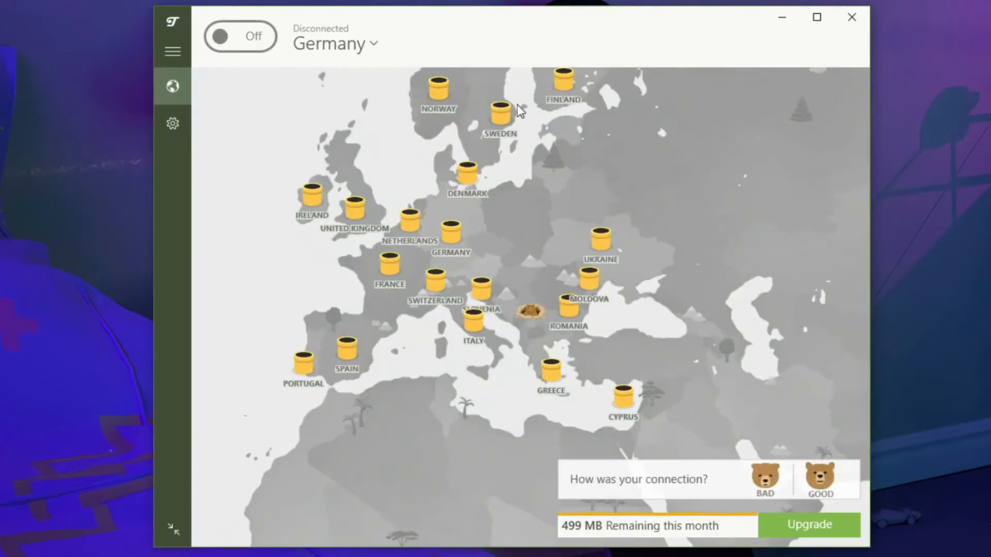
mouse_move(171, 141)
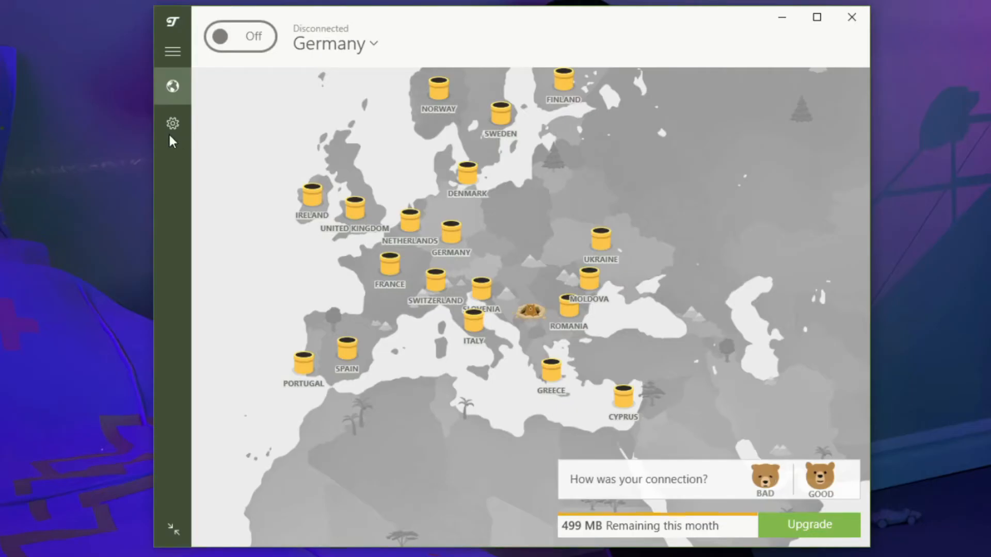
- In Security settings, switch on VigilantBear and GhostBear, then show Trusted Networks
click(172, 123)
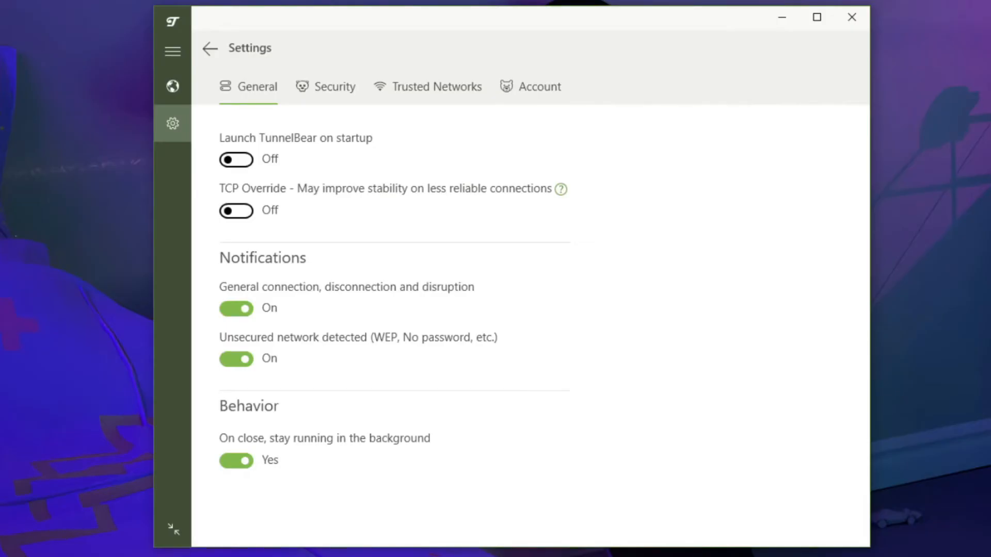
mouse_move(565, 358)
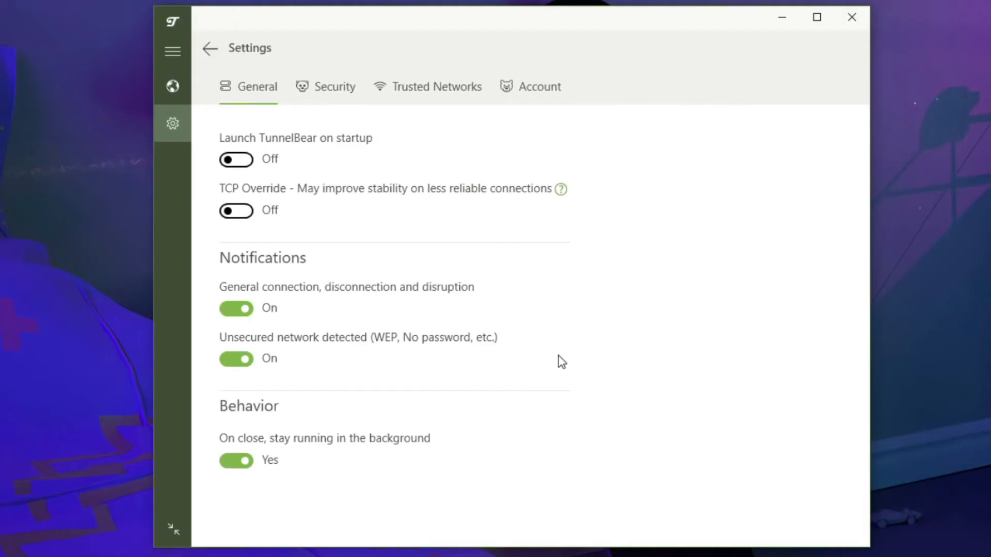
click(335, 87)
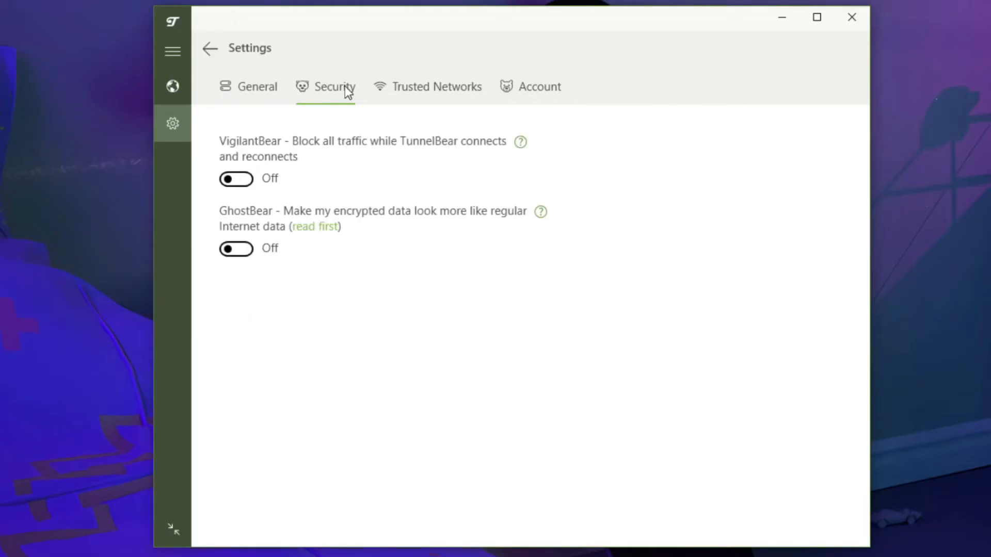
mouse_move(239, 183)
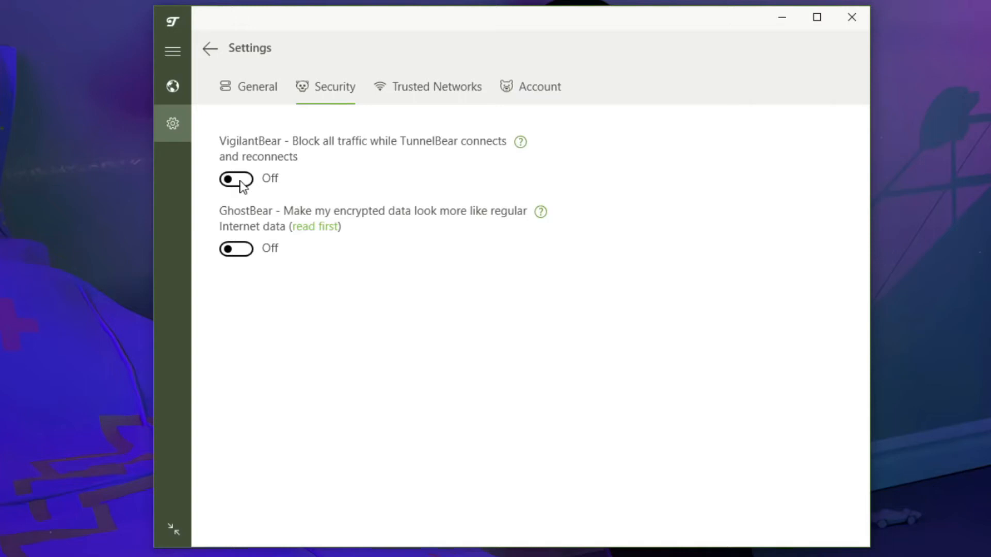
click(235, 179)
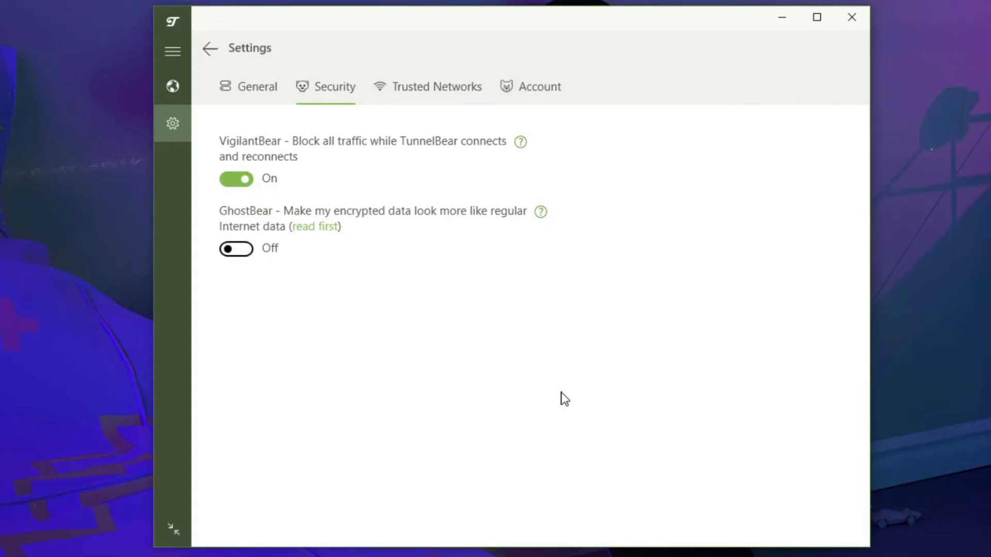
click(236, 248)
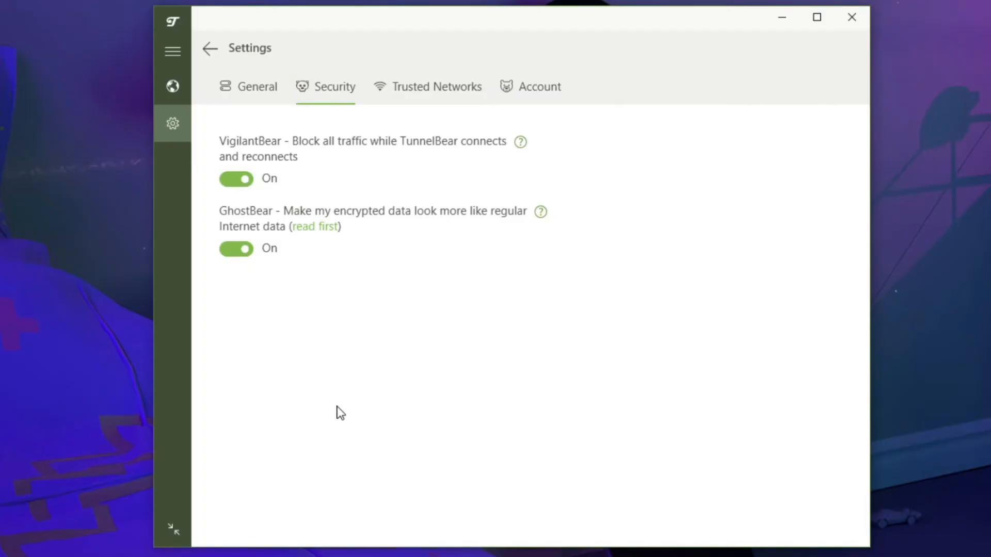
click(435, 86)
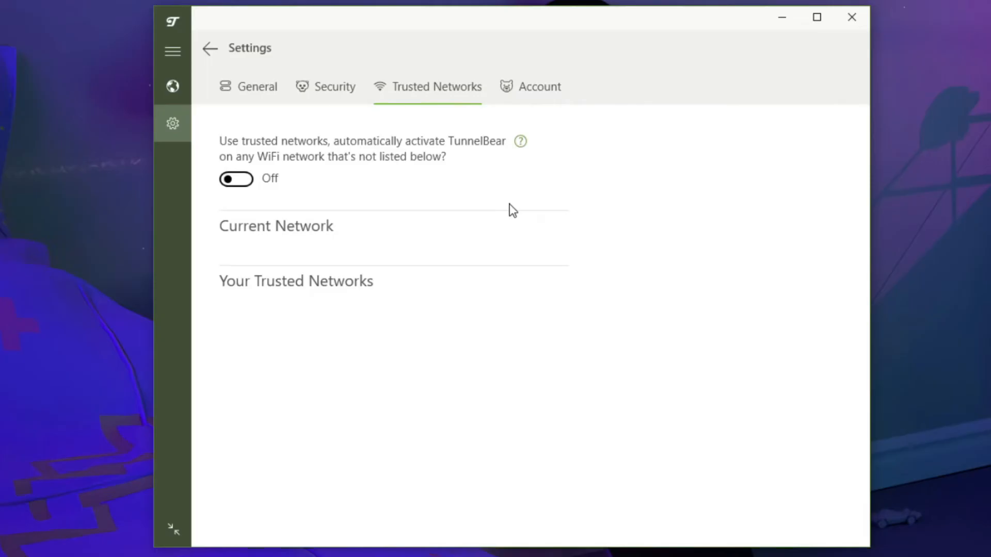
mouse_move(613, 257)
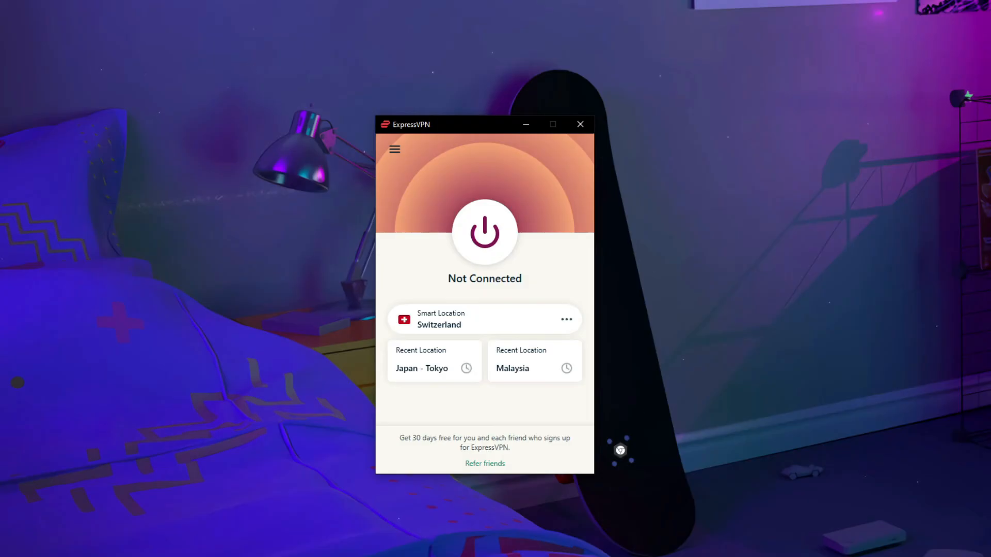
click(565, 319)
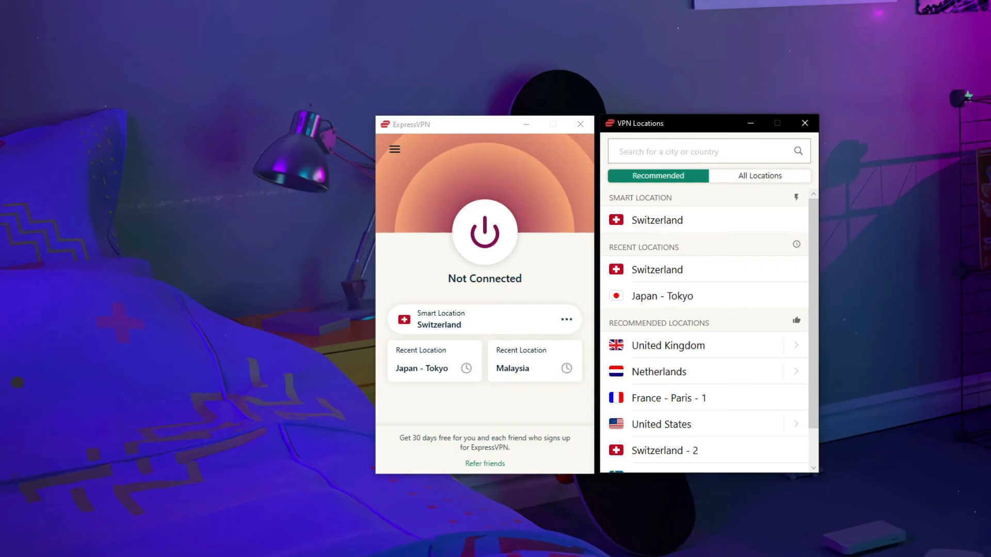
click(804, 123)
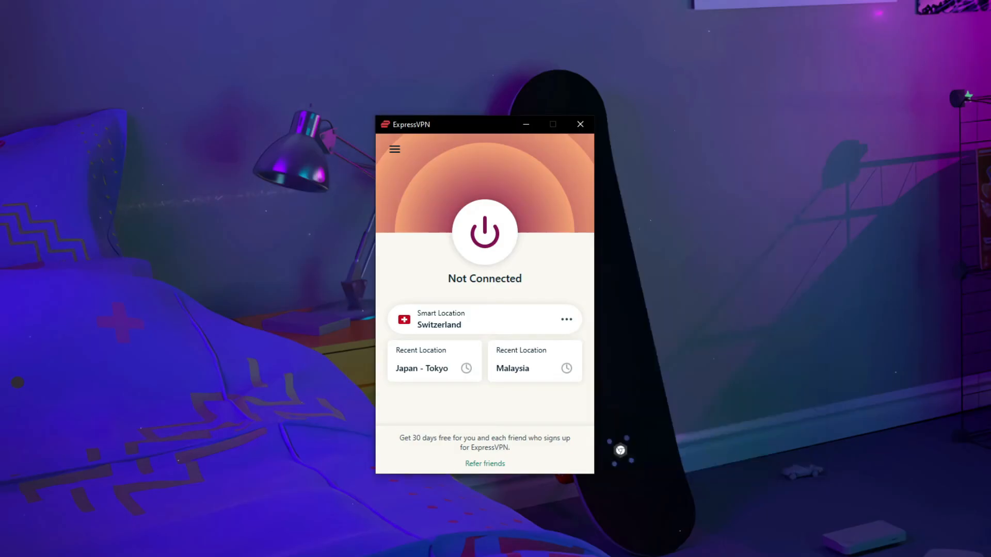